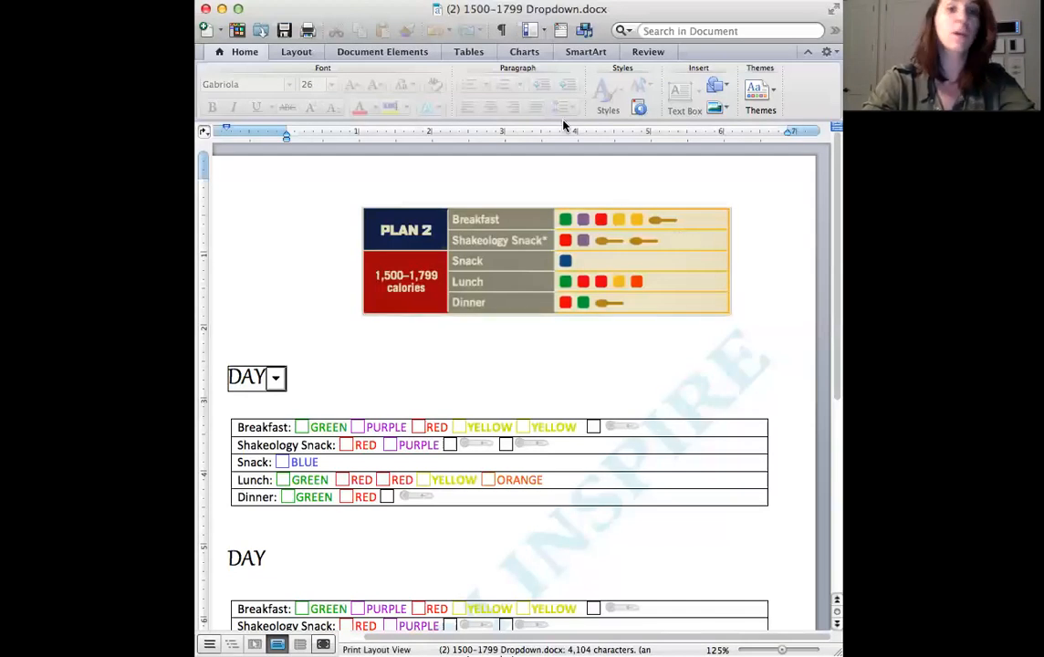
pyautogui.moveTo(399, 11)
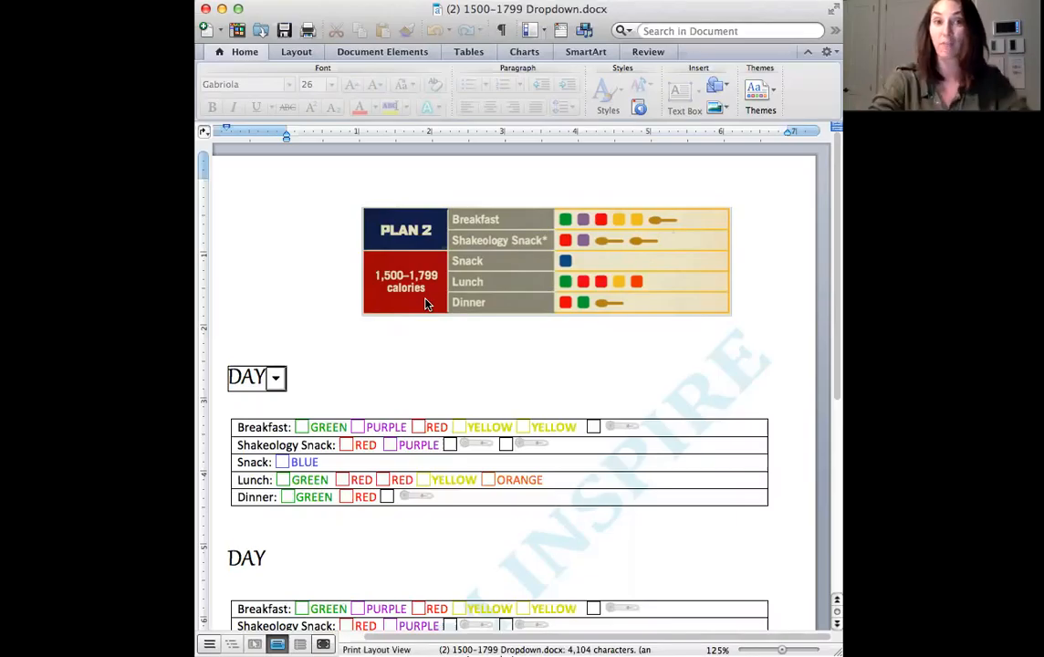
pyautogui.moveTo(381, 159)
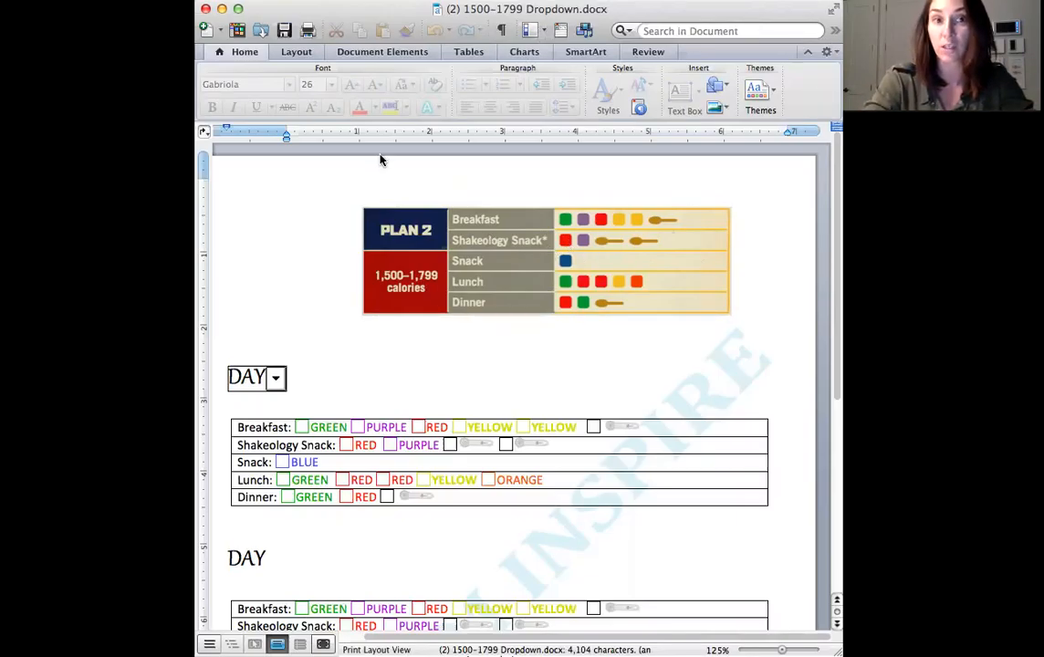
# Scroll down the Plan 2 meal-plan document toward the first meal table.
pyautogui.scroll(-3)
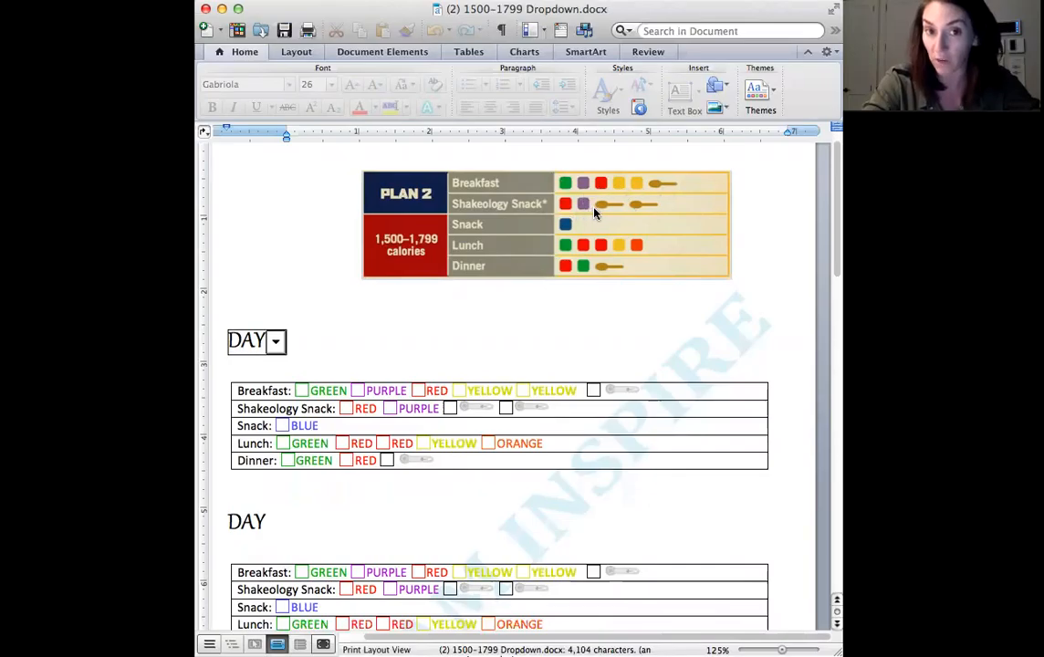
pyautogui.moveTo(578, 250)
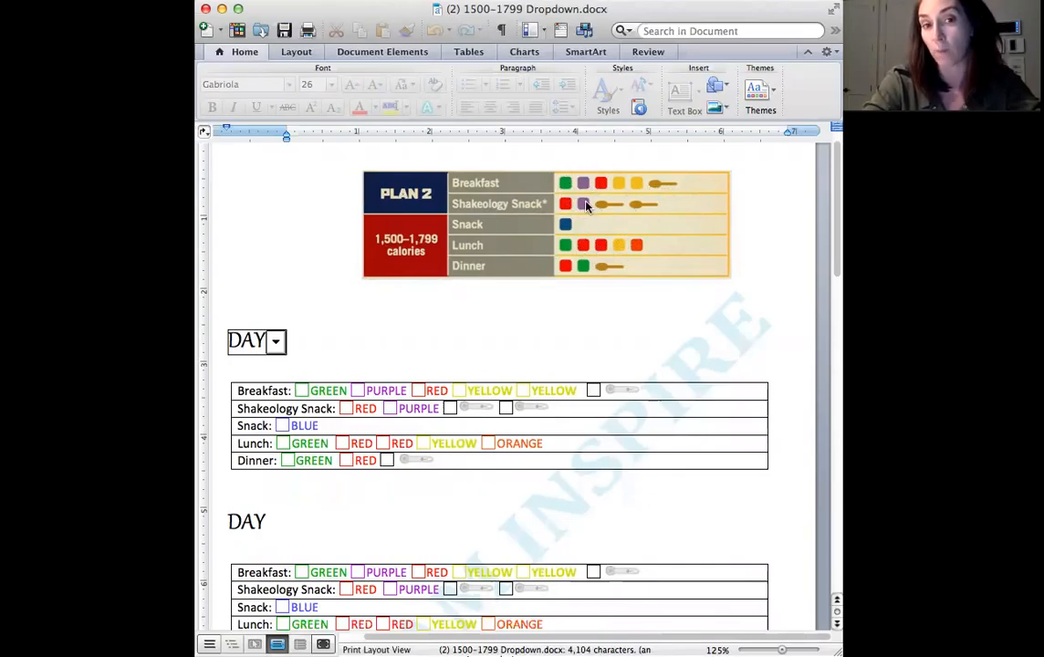
pyautogui.moveTo(635, 244)
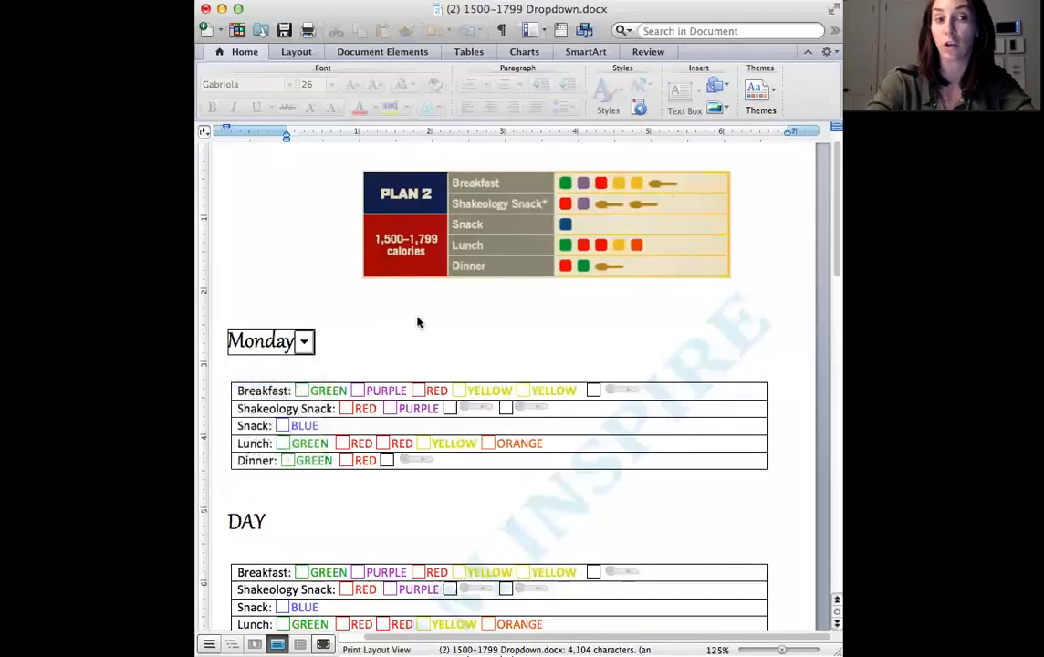
# Choose Spinach, Berries and Eggs, Egg whites in Monday's breakfast dropdowns.
pyautogui.click(353, 244)
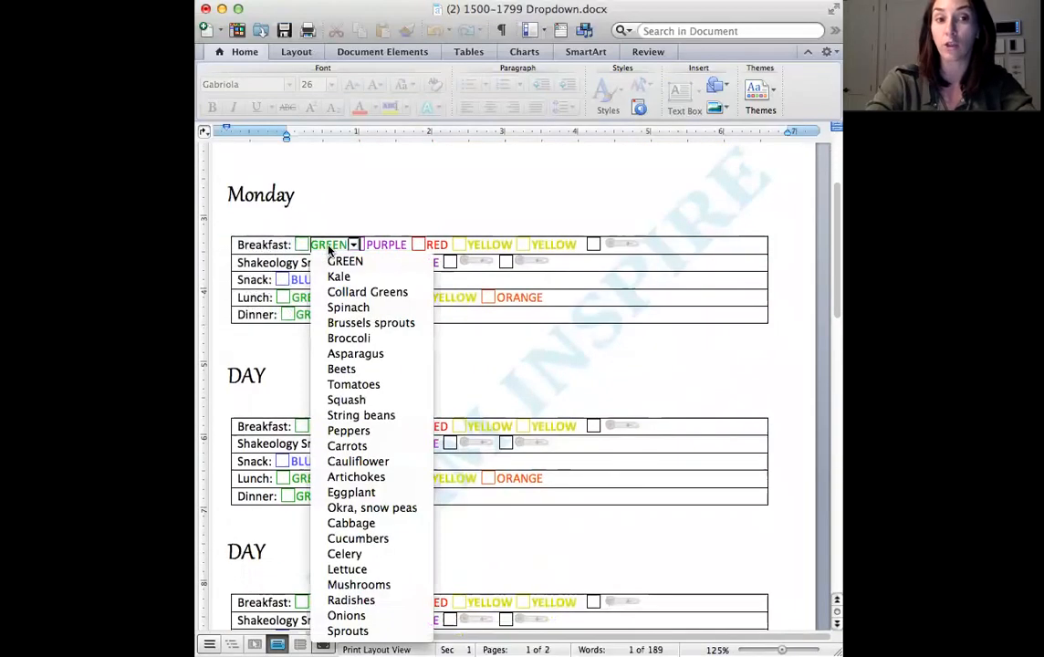
pyautogui.click(347, 308)
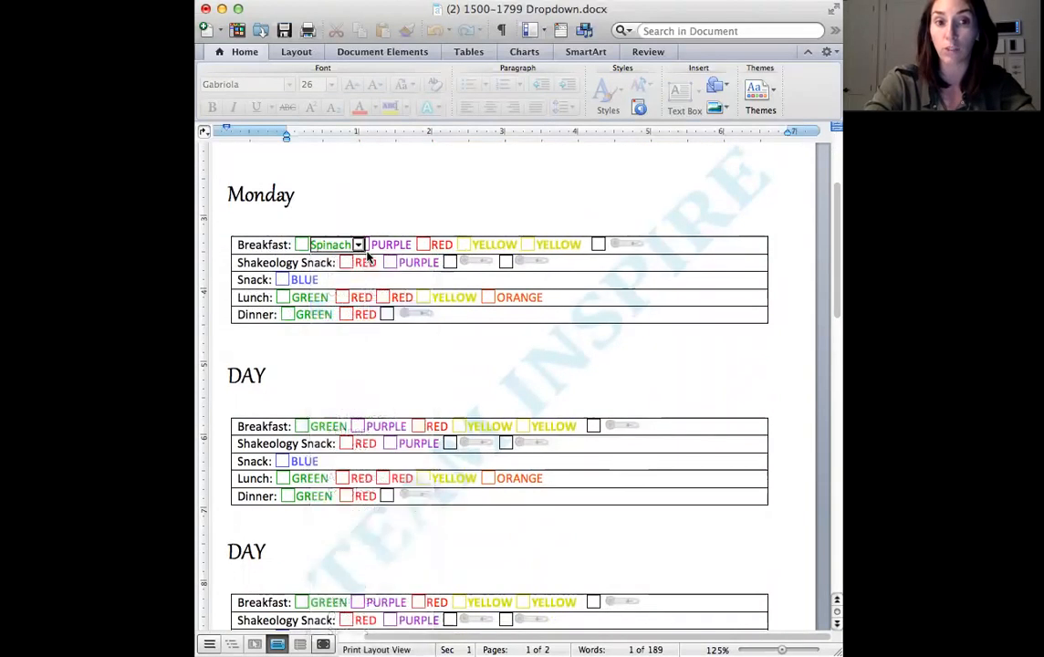
pyautogui.click(406, 245)
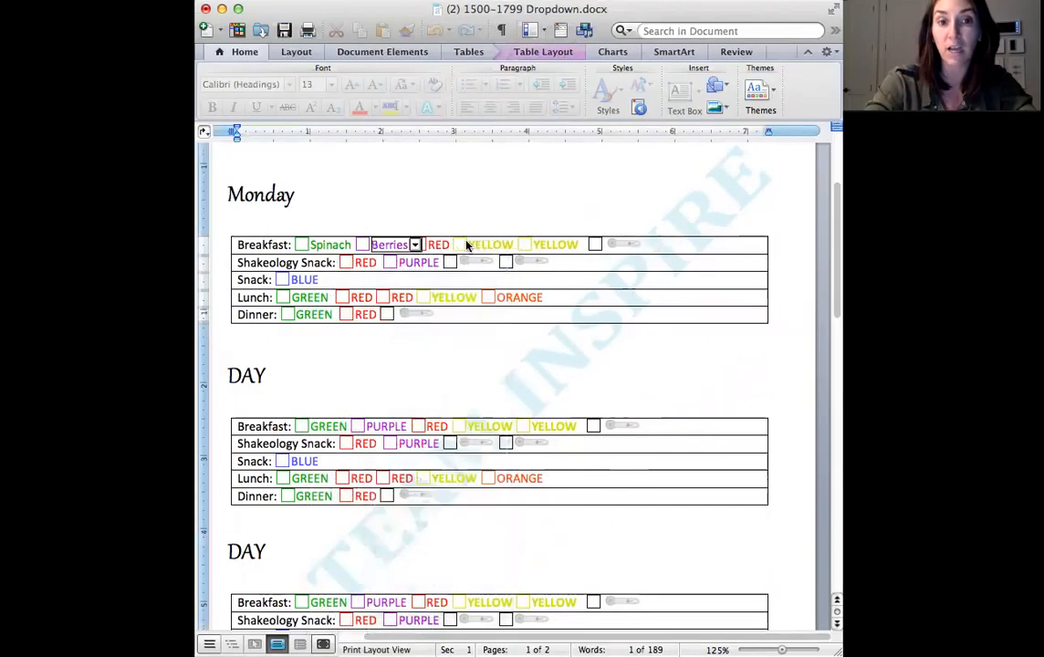
pyautogui.click(457, 245)
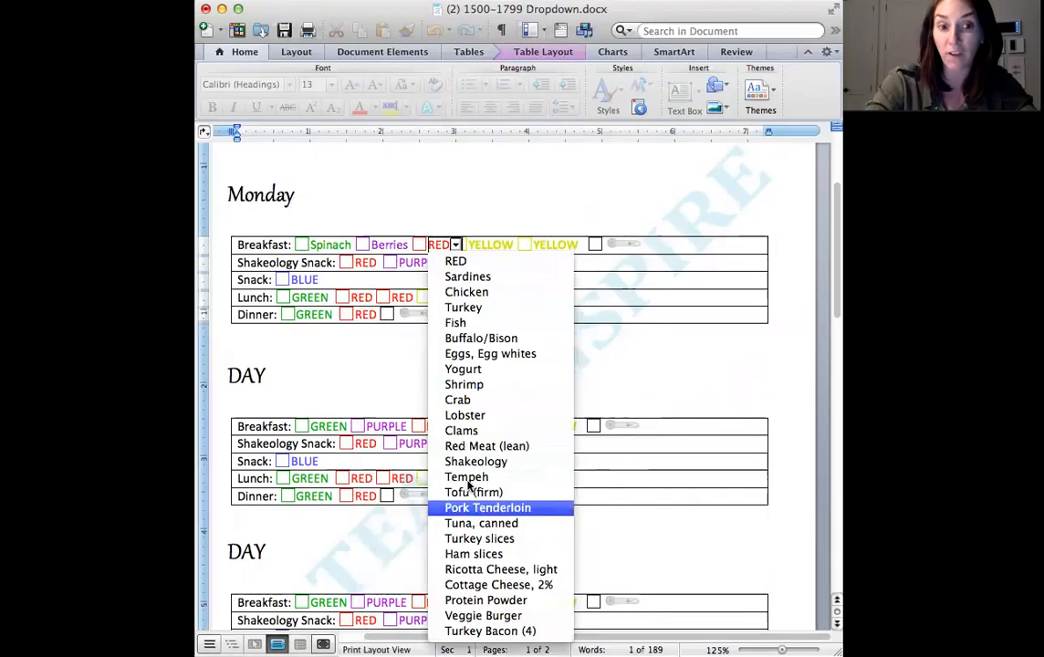
pyautogui.moveTo(491, 353)
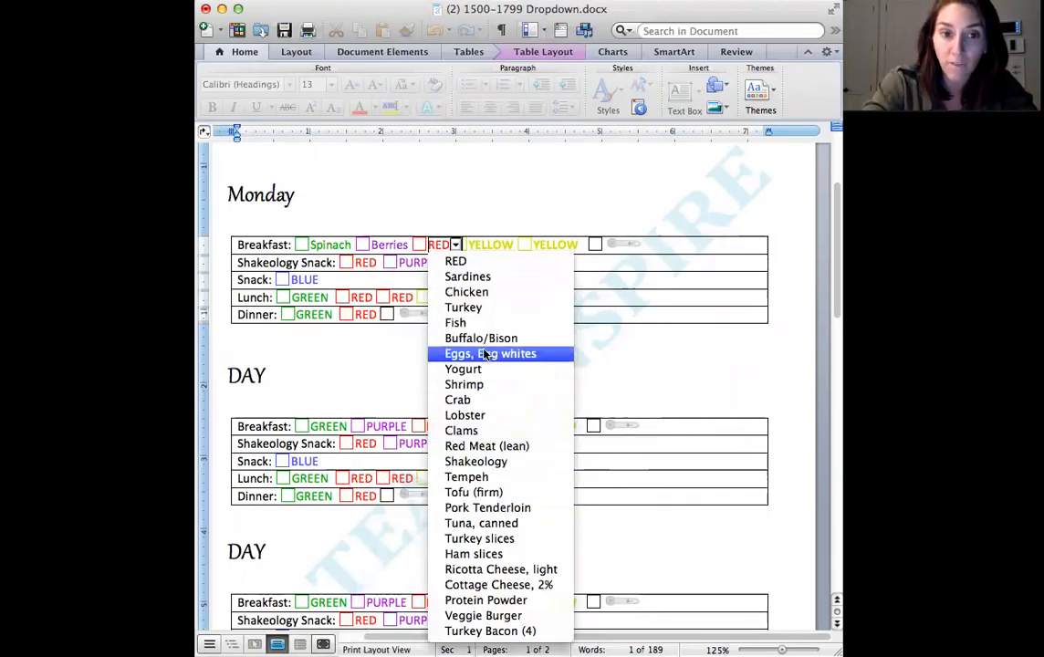
pyautogui.click(491, 353)
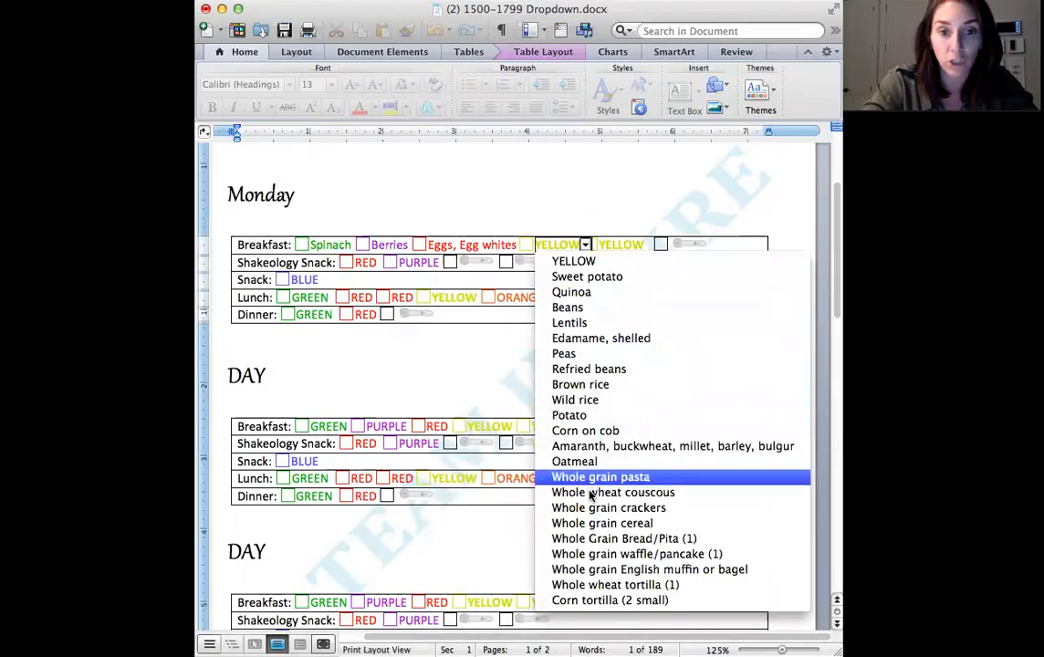
pyautogui.moveTo(574, 461)
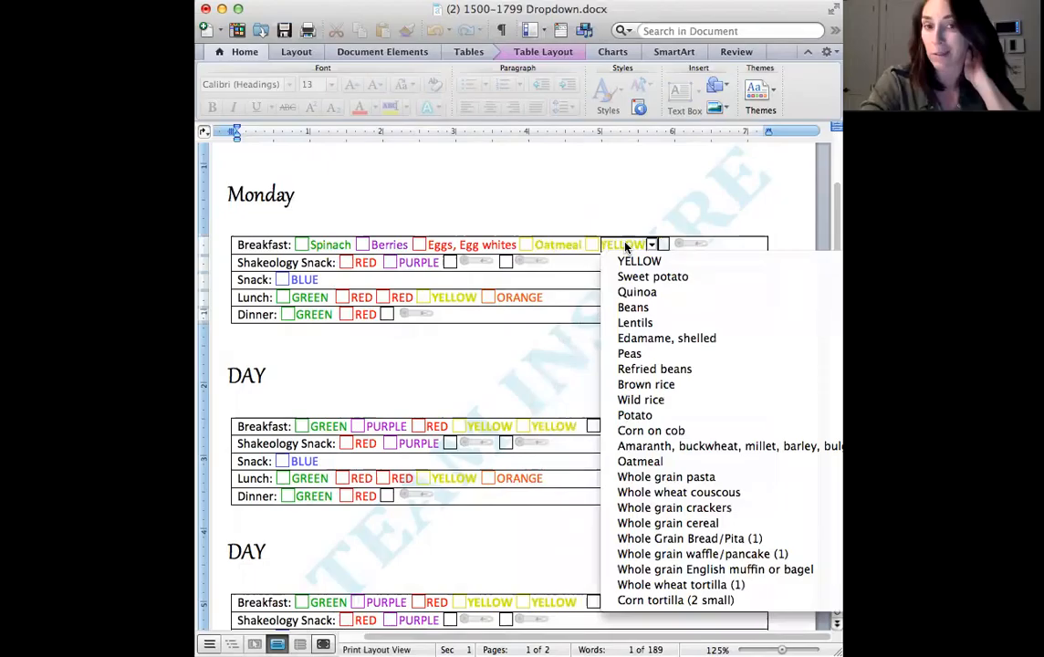
pyautogui.moveTo(668, 523)
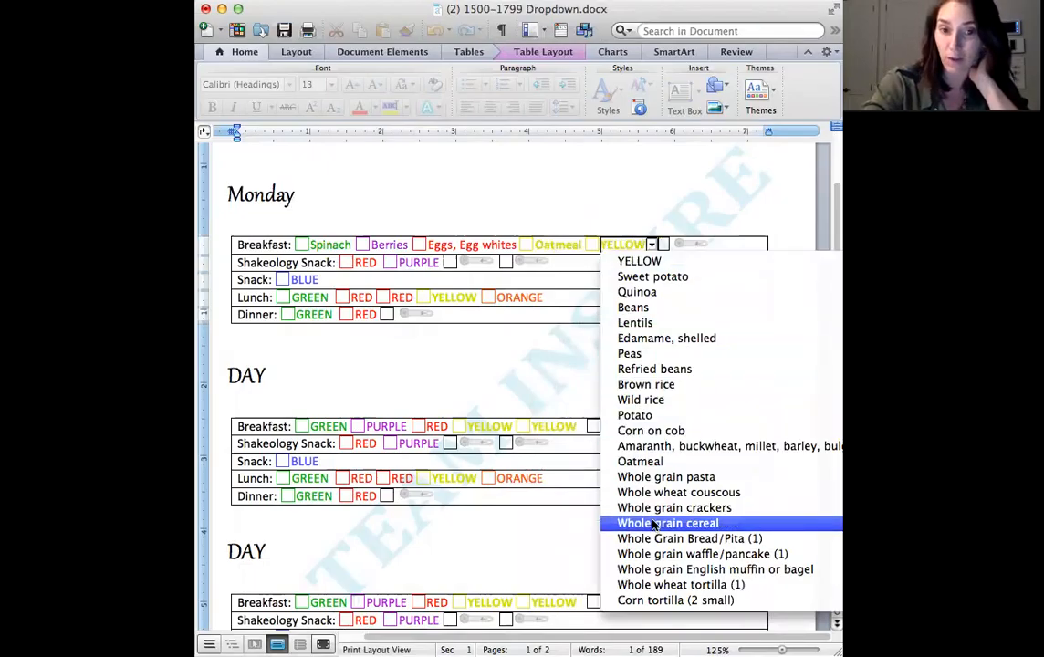
pyautogui.moveTo(680, 585)
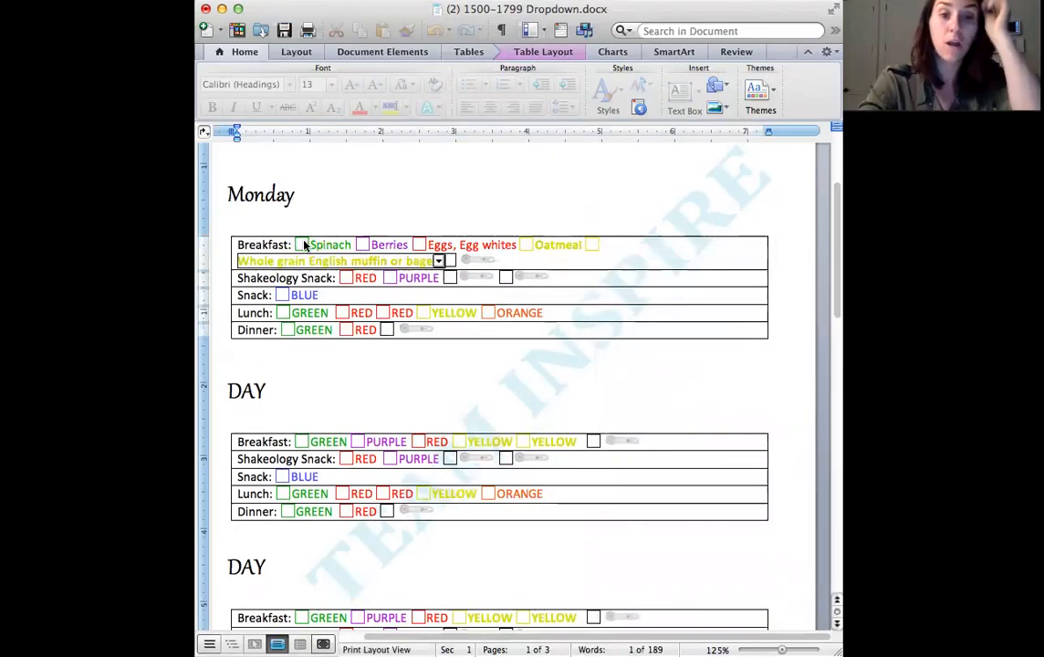
# Tick the Spinach, Berries and next breakfast food checkboxes.
pyautogui.click(362, 245)
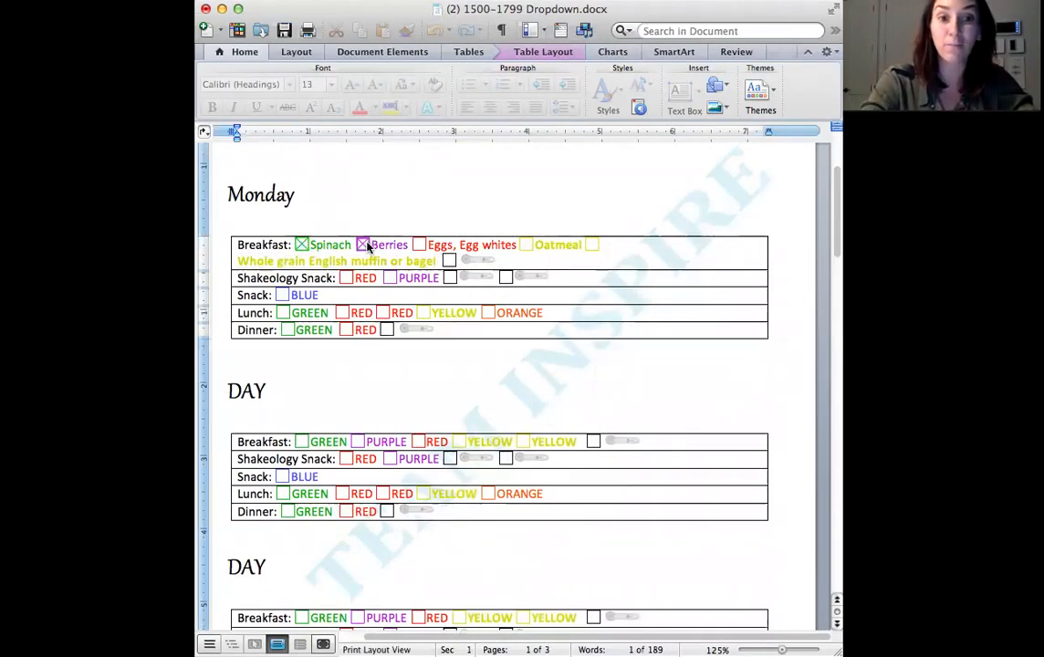
pyautogui.click(527, 245)
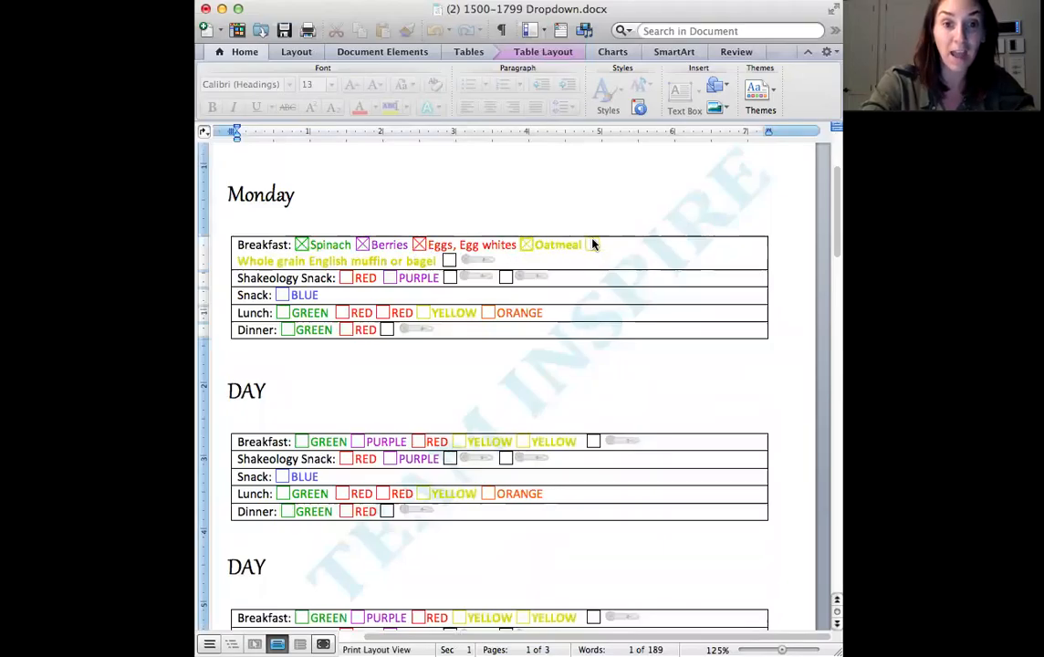
pyautogui.click(449, 260)
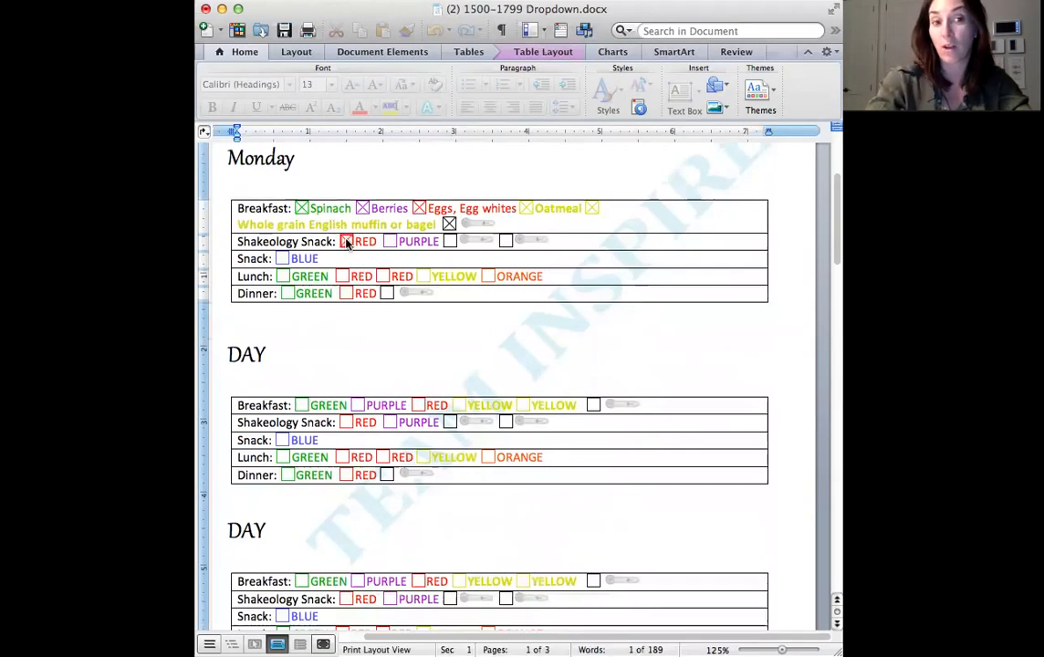
# Choose Banana as the fruit in Monday's snack dropdowns.
pyautogui.click(382, 241)
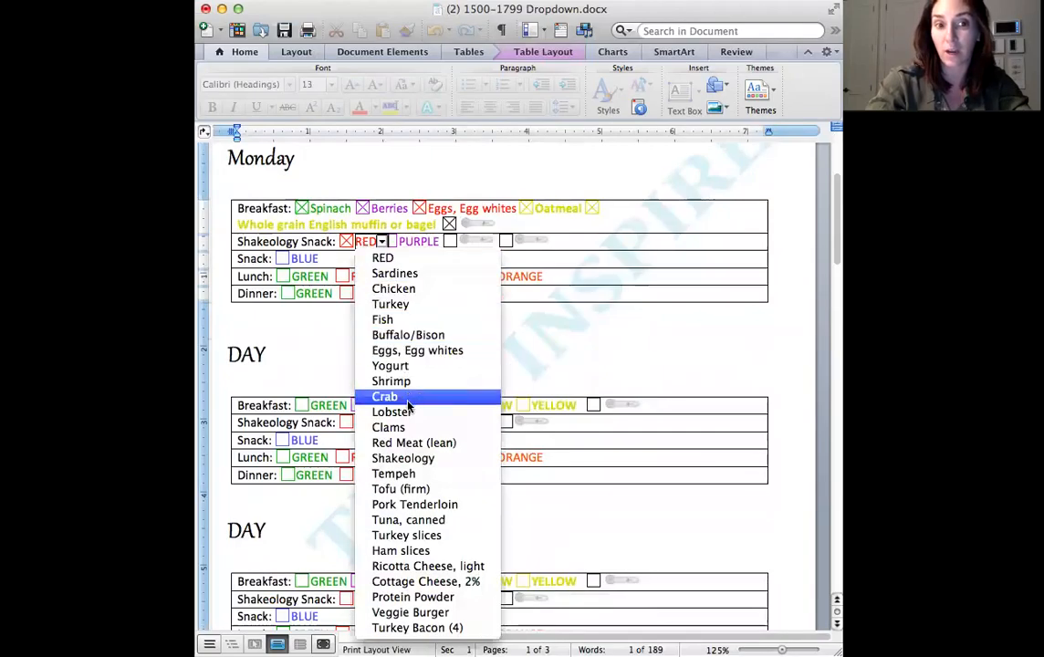
pyautogui.moveTo(402, 458)
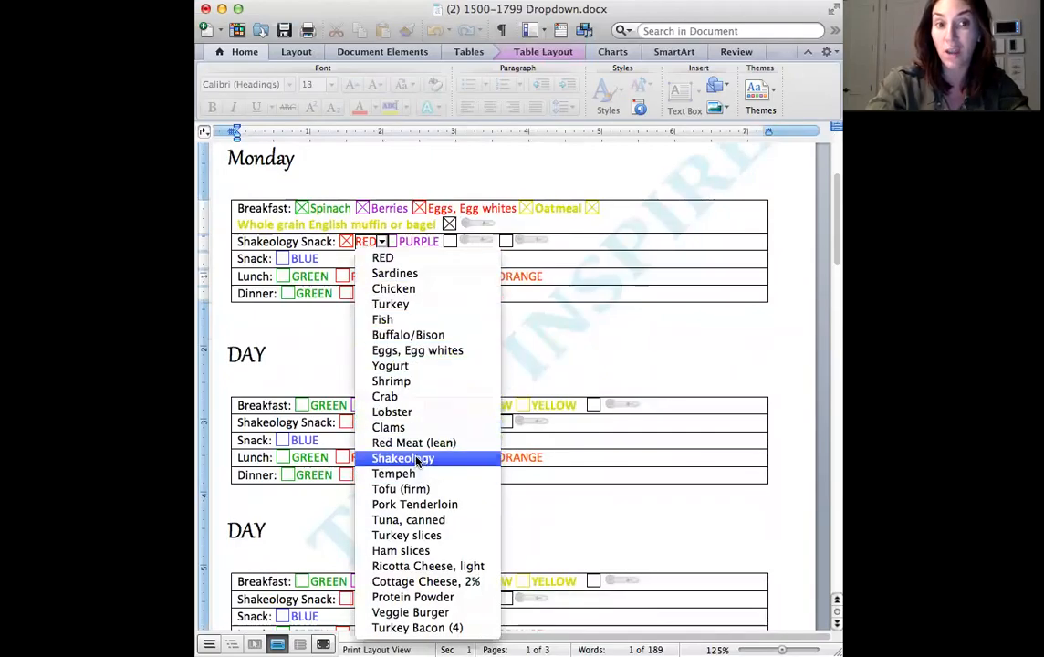
pyautogui.click(402, 457)
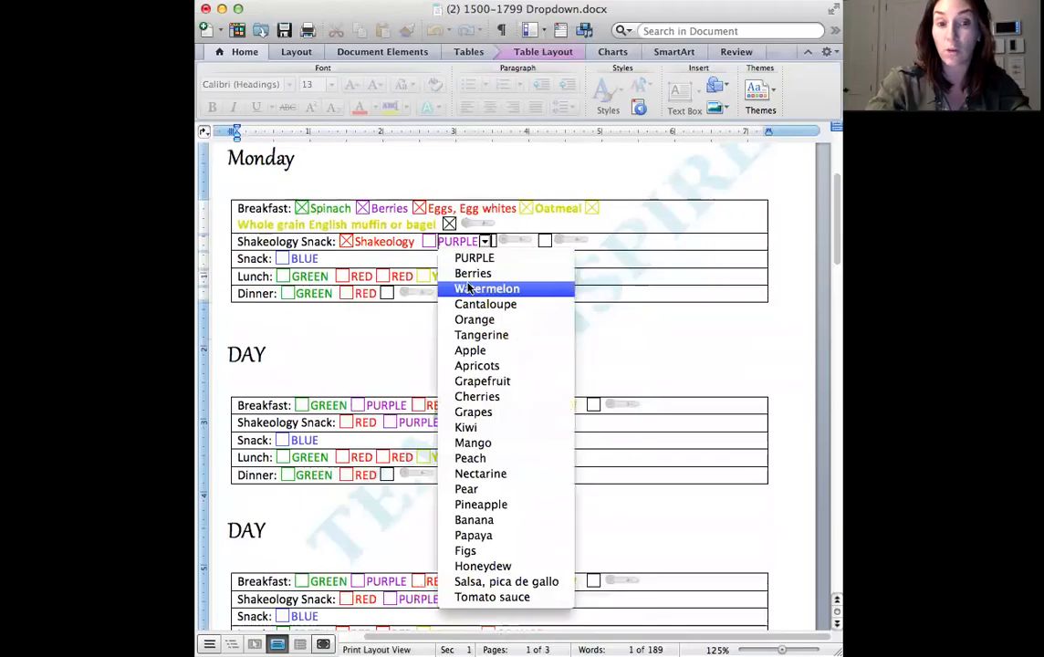
pyautogui.moveTo(481, 503)
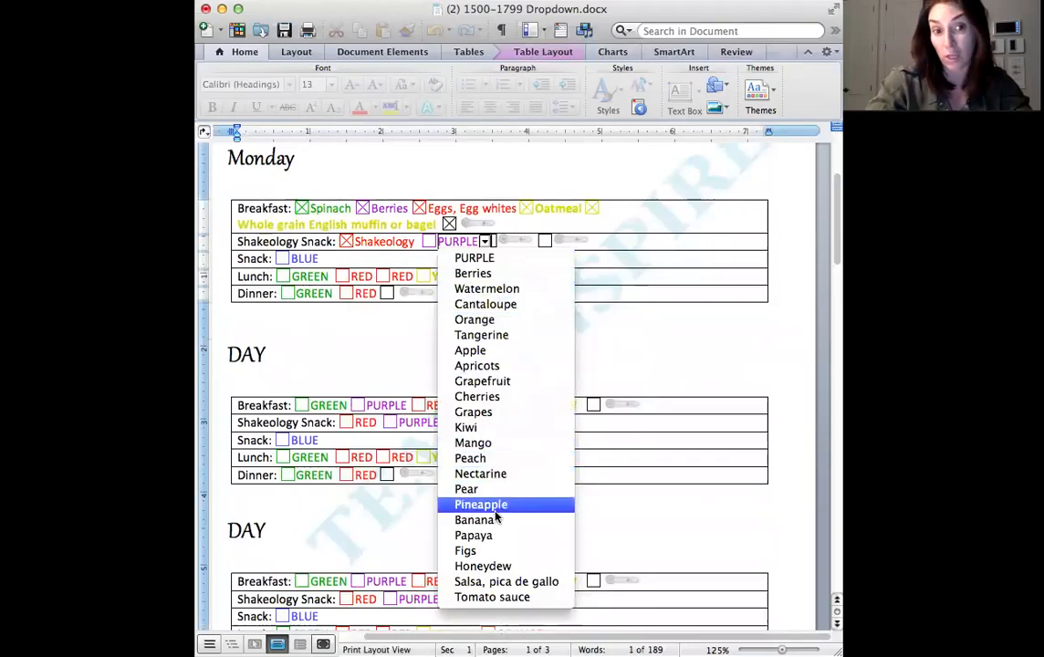
pyautogui.click(476, 519)
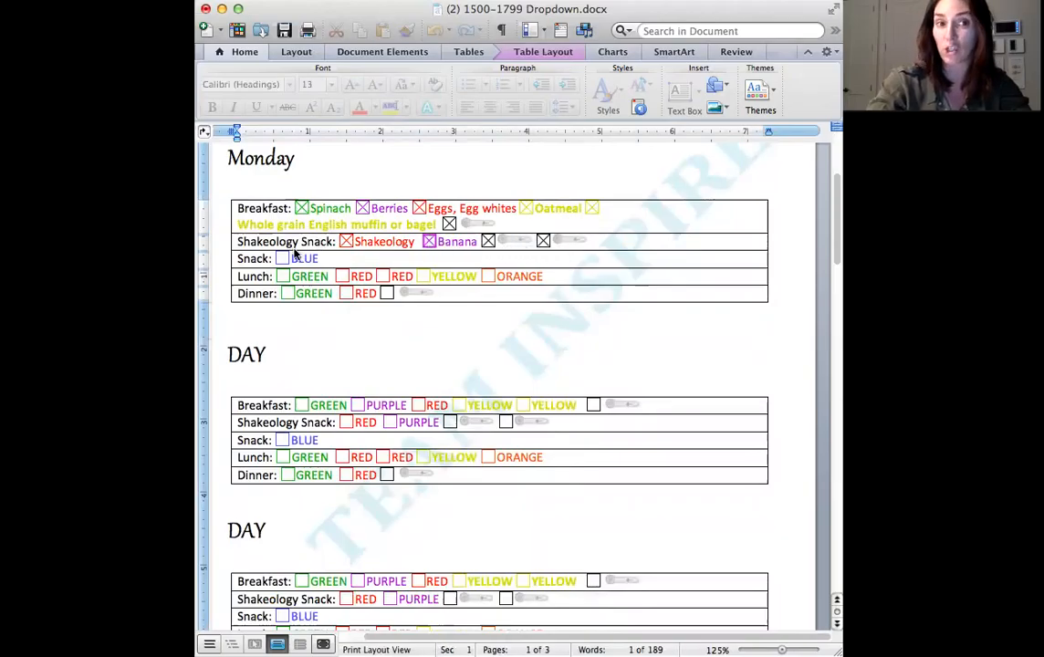
pyautogui.click(324, 259)
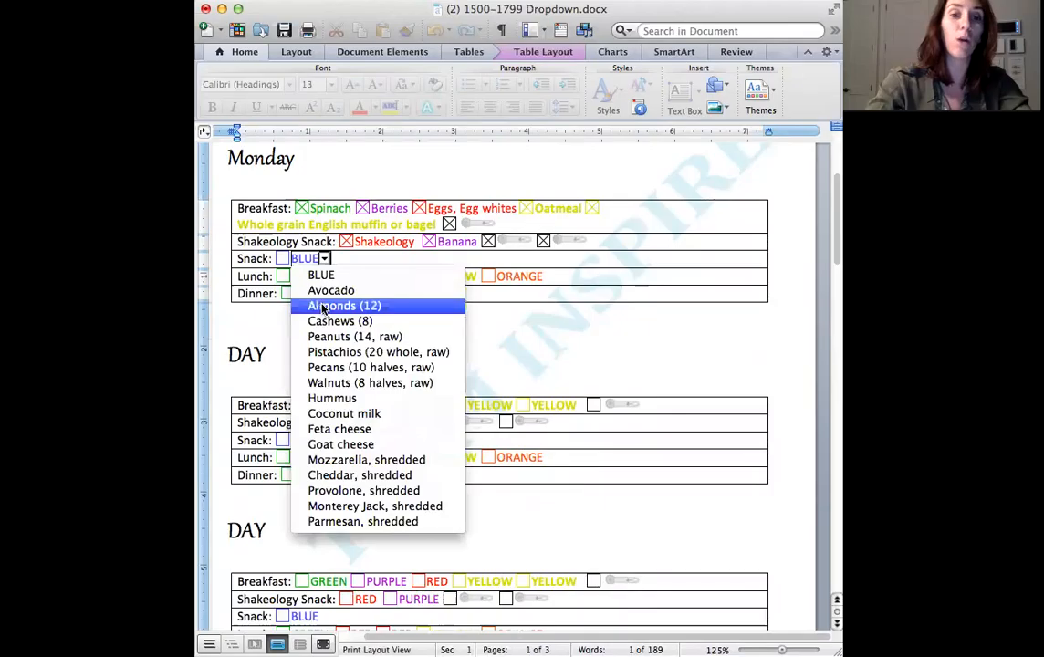
# Select Tomatoes, Turkey, Ham, Whole Grain Bread/Pita (1), Dressing for lunch; Brussels sprouts for dinner.
pyautogui.click(344, 306)
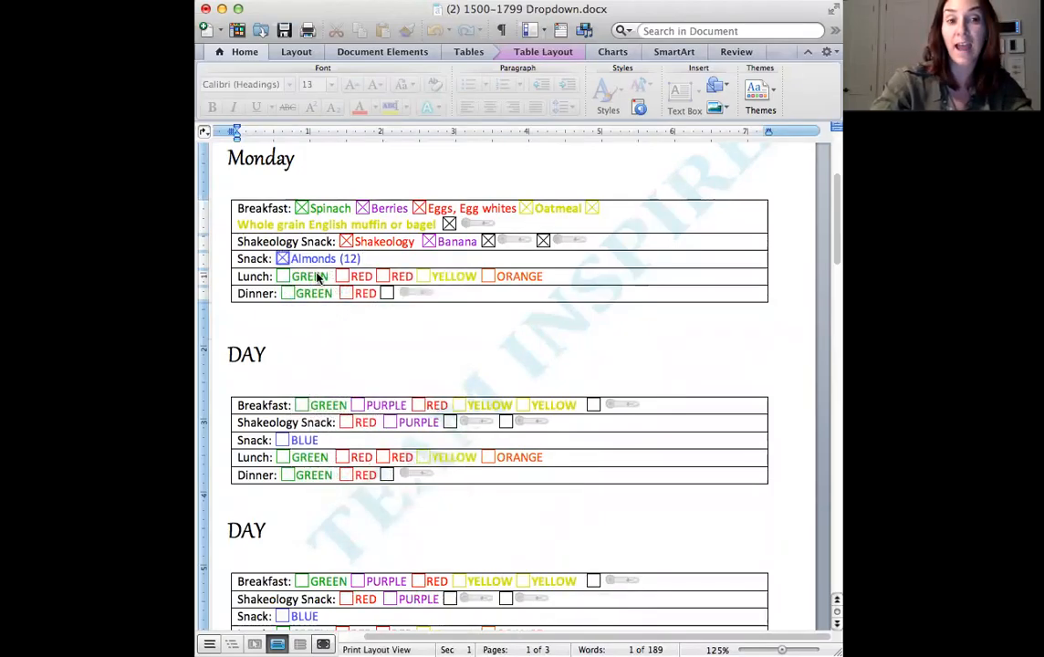
pyautogui.click(335, 276)
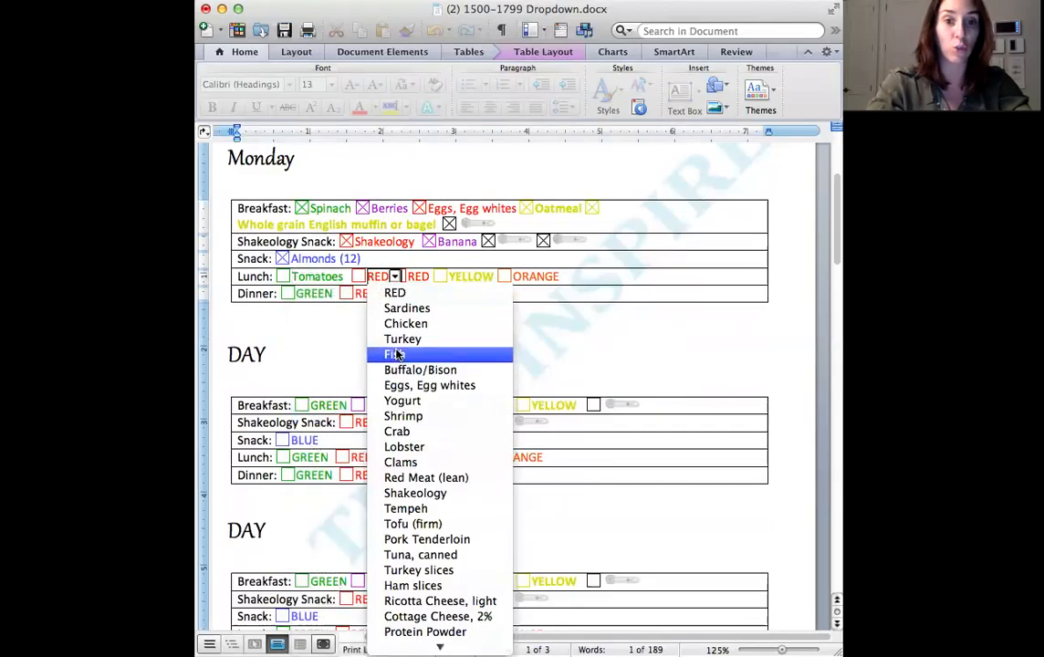
pyautogui.moveTo(418, 570)
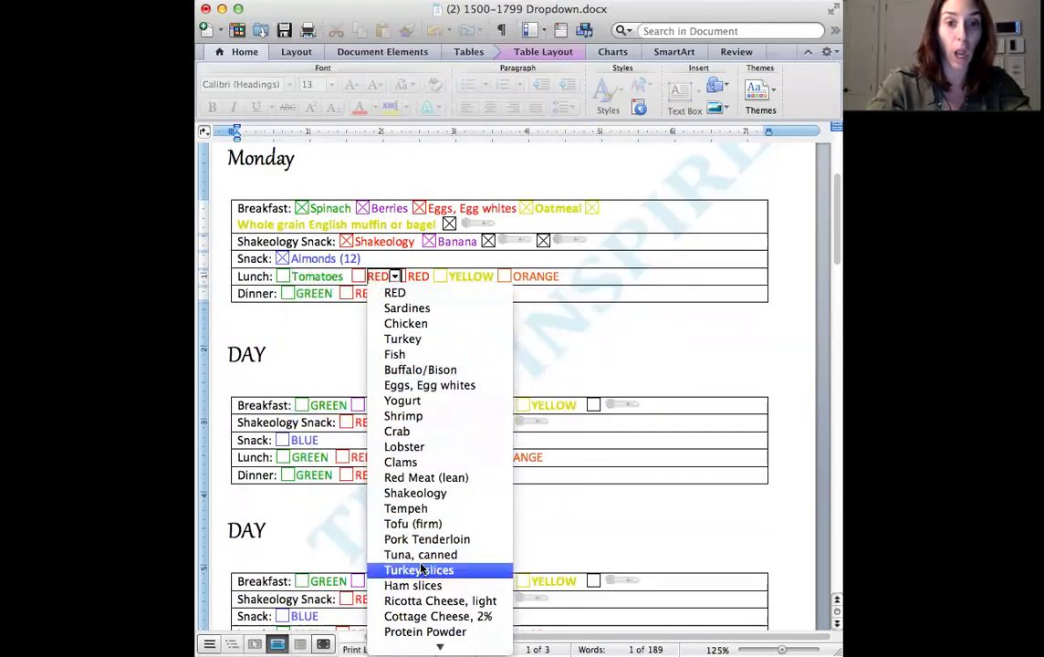
pyautogui.click(418, 569)
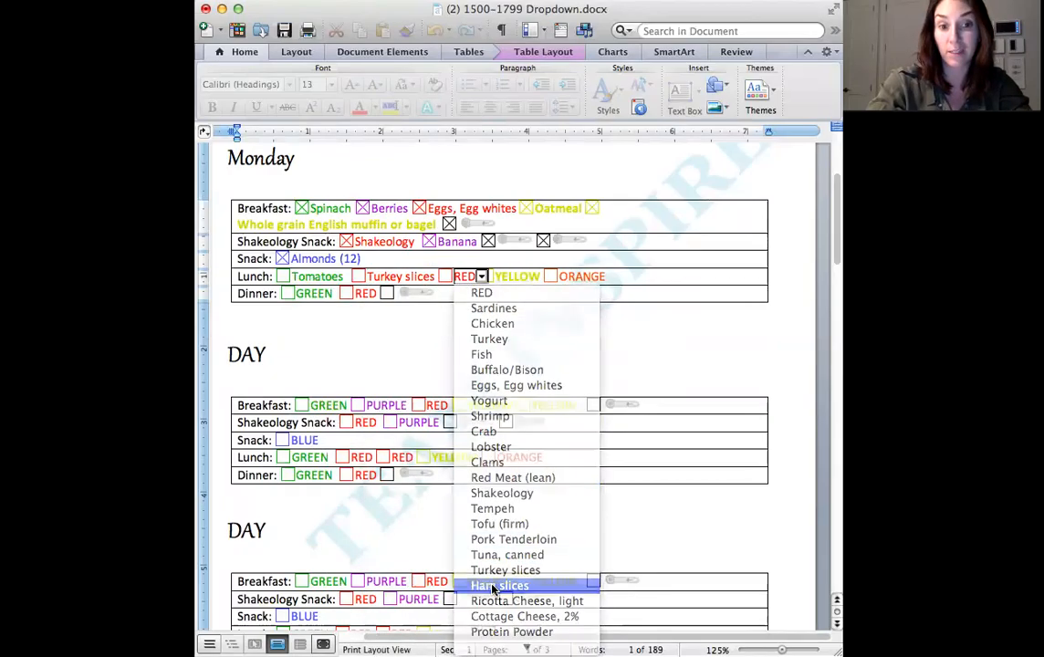
pyautogui.click(500, 585)
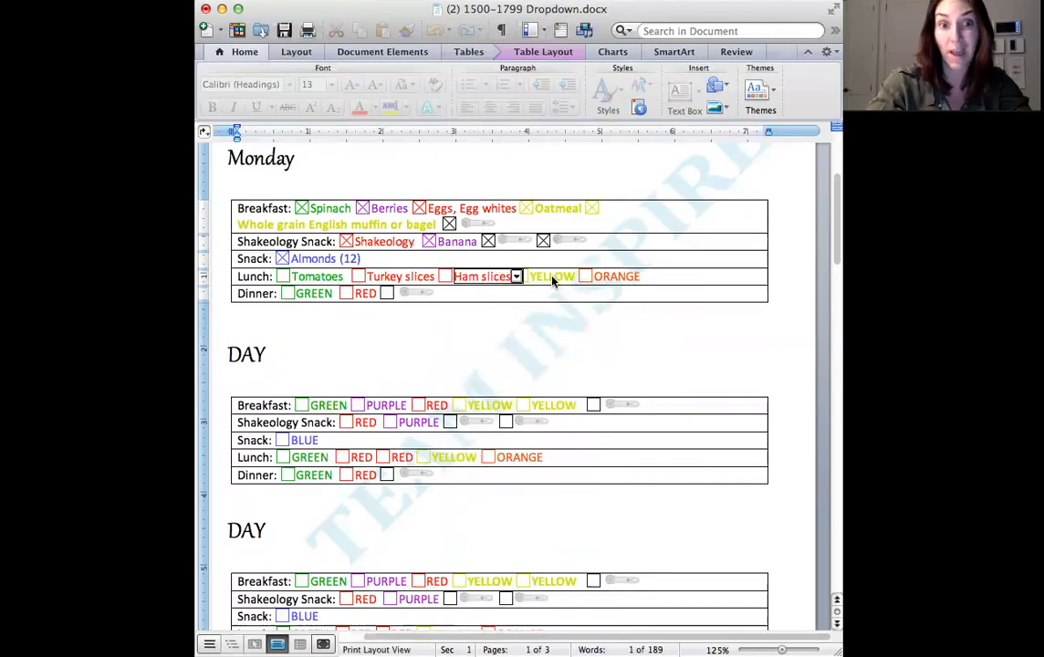
pyautogui.click(582, 276)
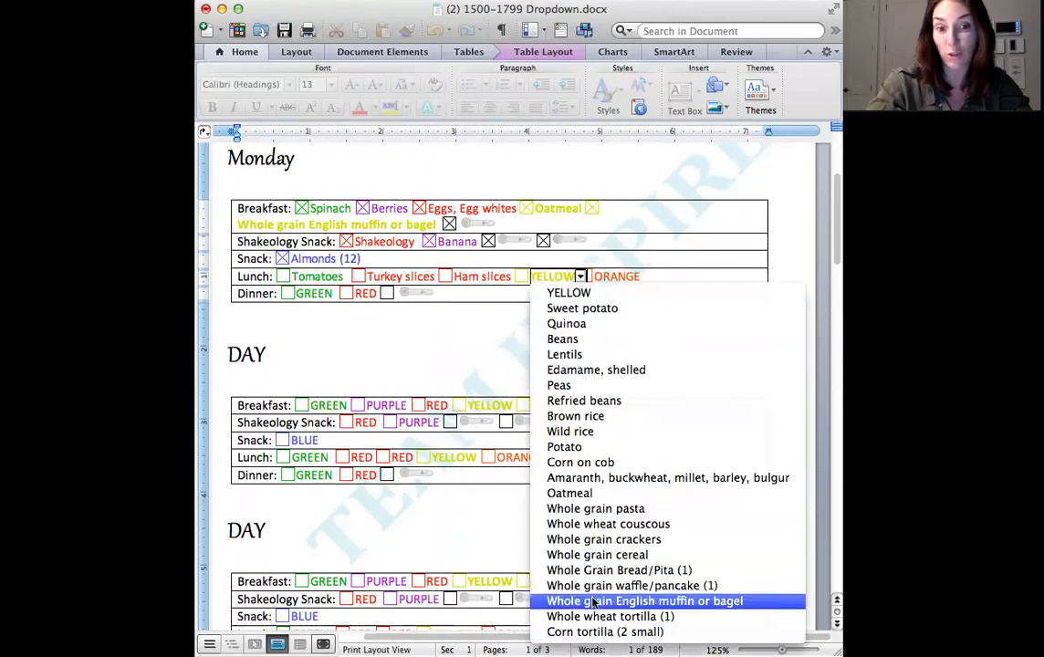
pyautogui.click(619, 570)
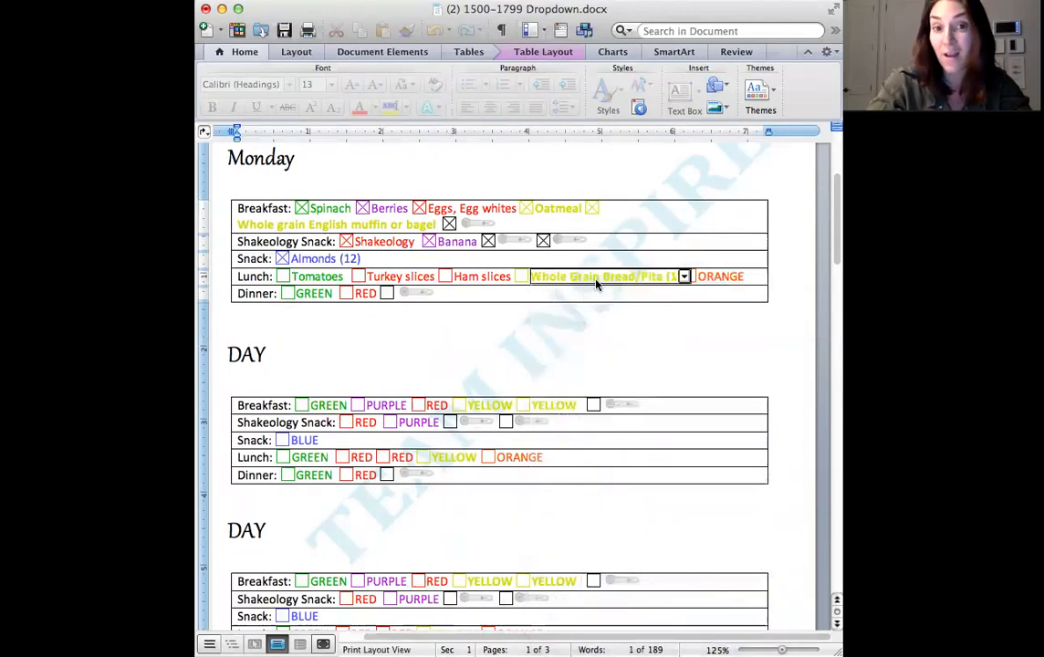
pyautogui.click(750, 275)
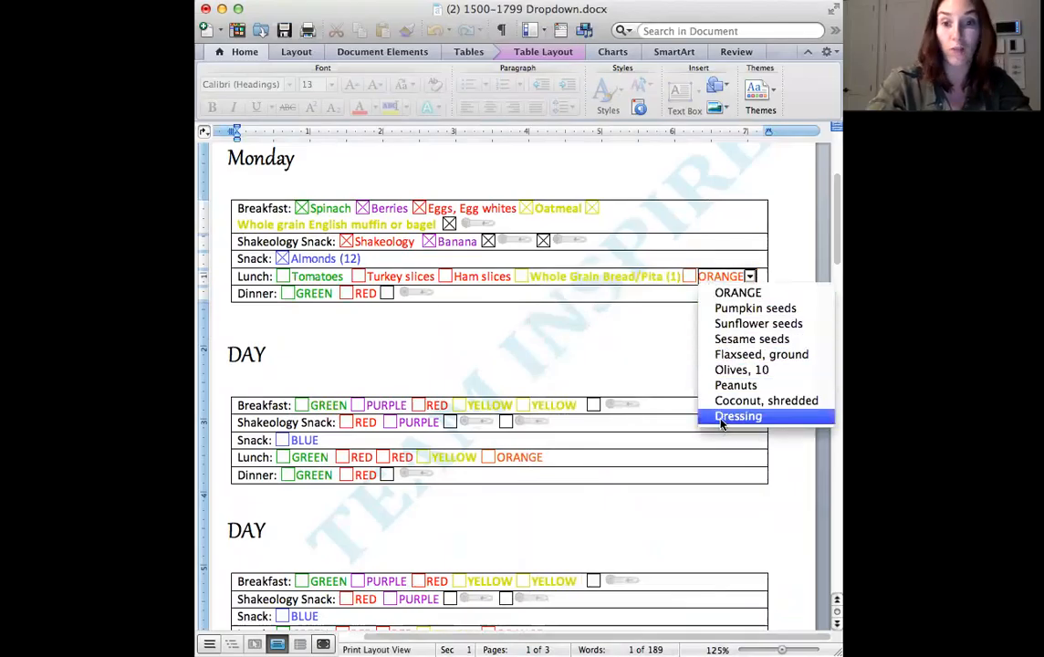
pyautogui.click(737, 415)
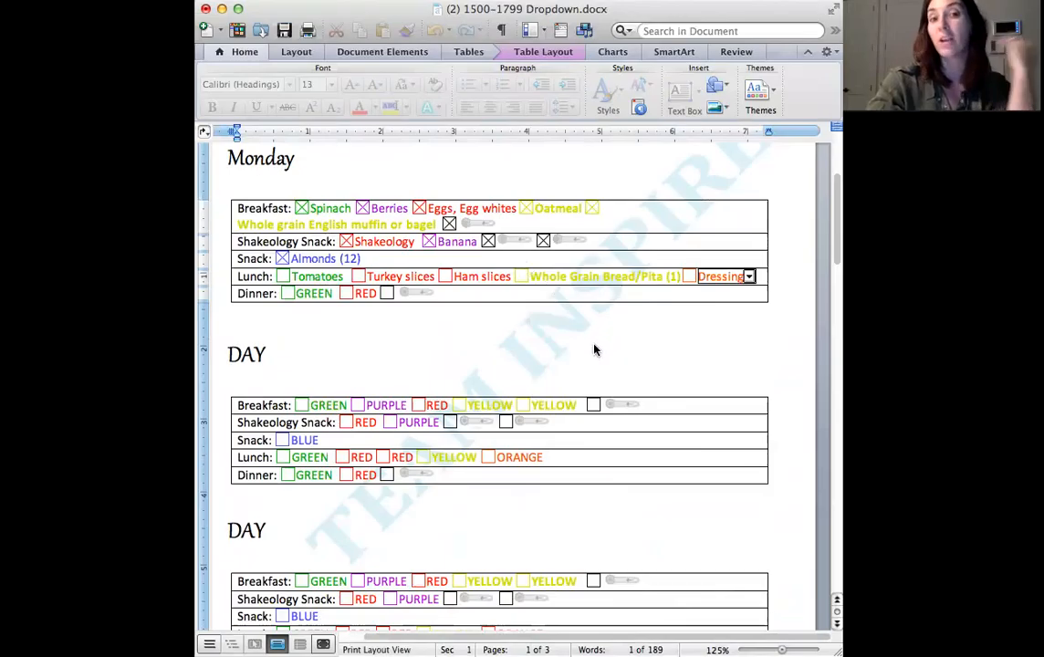
pyautogui.moveTo(644, 313)
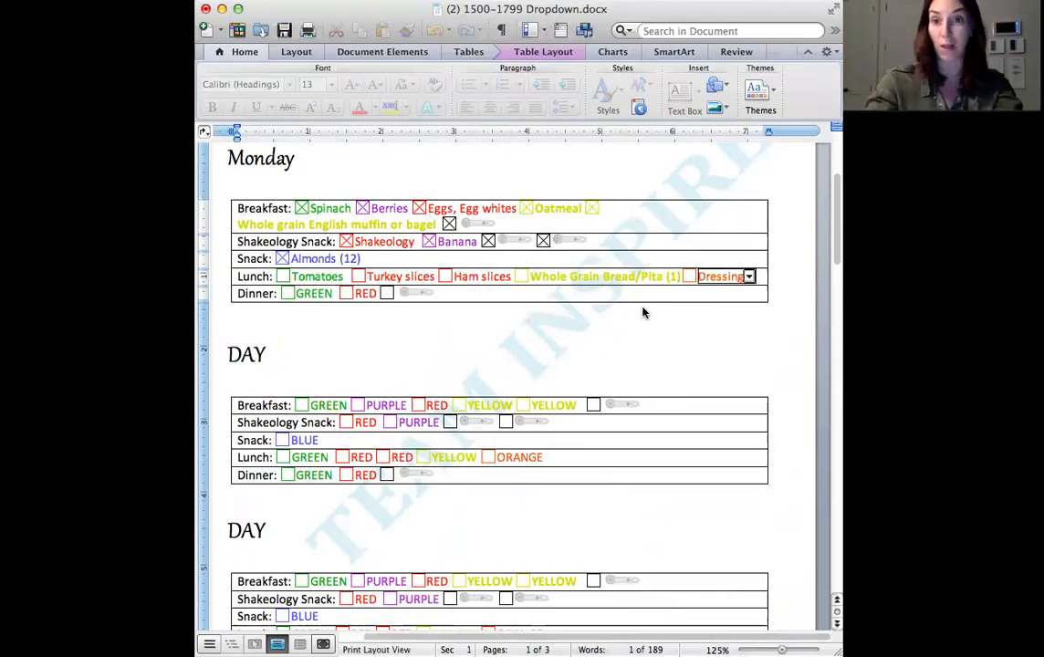
pyautogui.click(339, 293)
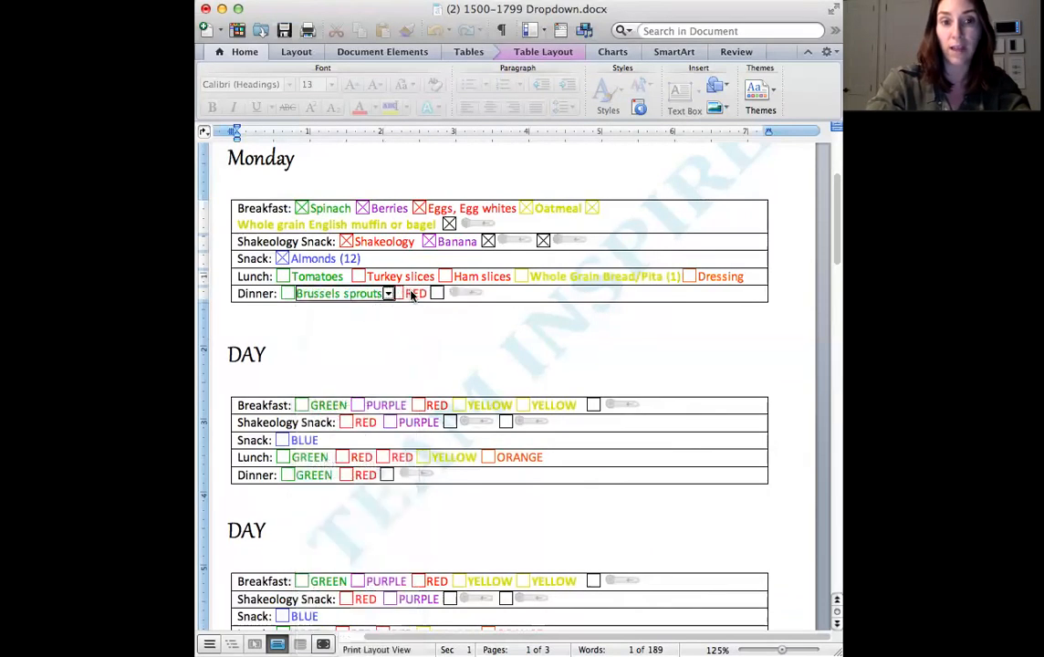
# Choose Chicken for Monday dinner, and Brussels sprouts and Ricotta Cheese, light for next day's lunch.
pyautogui.click(417, 293)
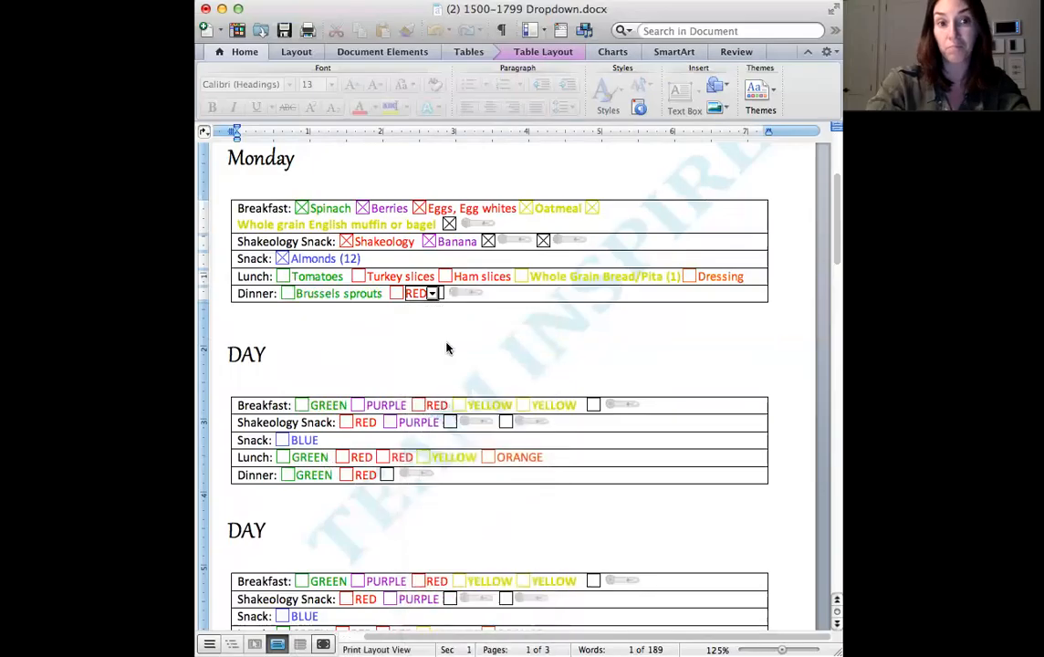
pyautogui.click(431, 293)
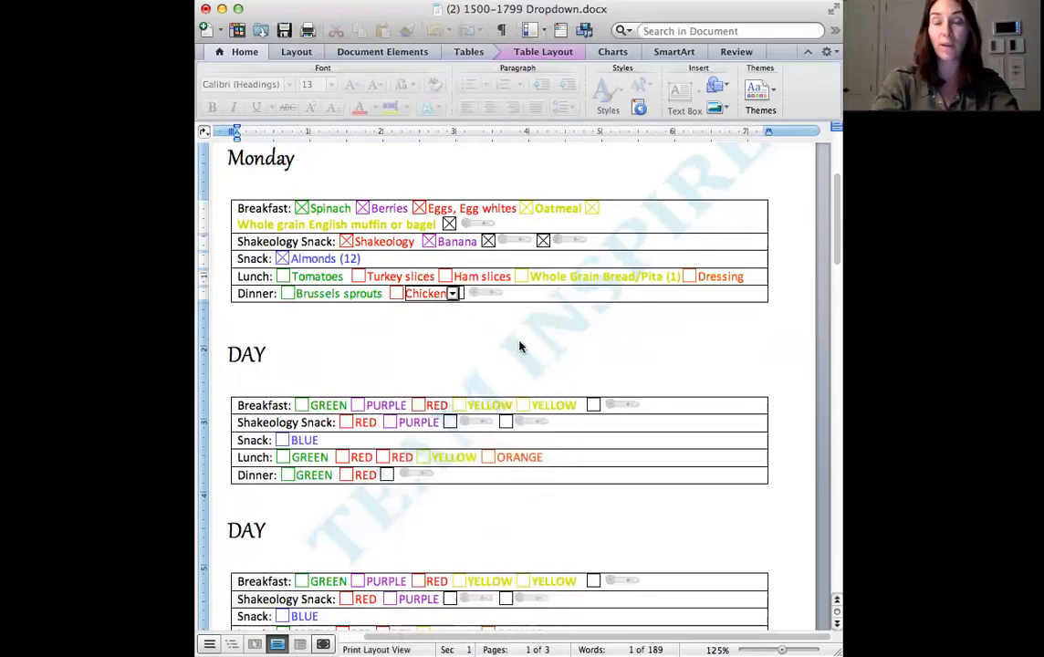
pyautogui.moveTo(363, 320)
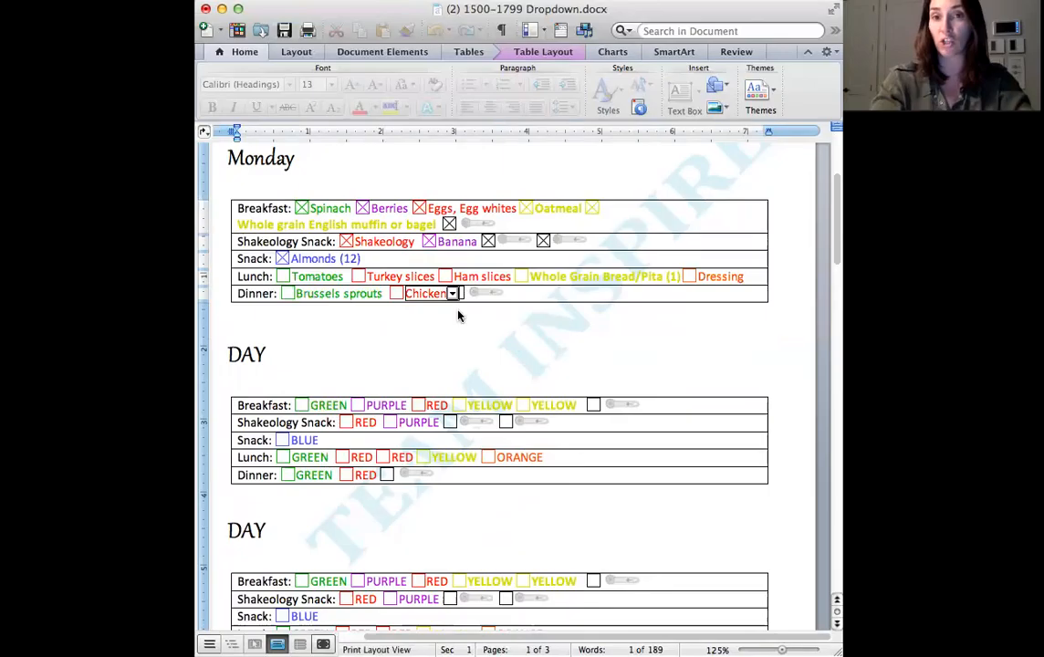
pyautogui.click(453, 293)
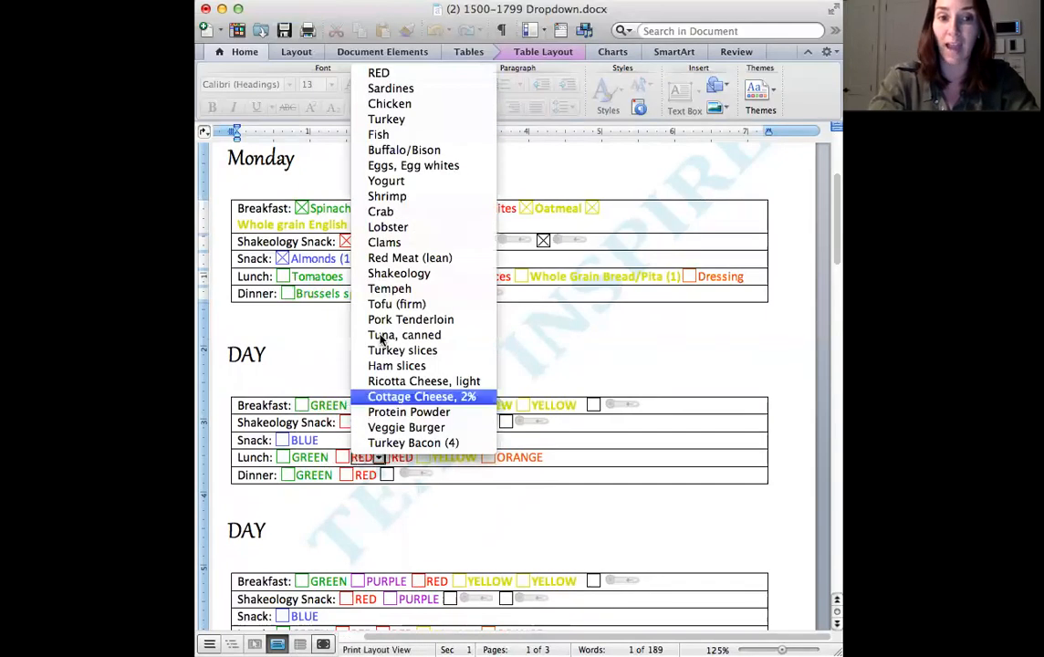
pyautogui.moveTo(386, 196)
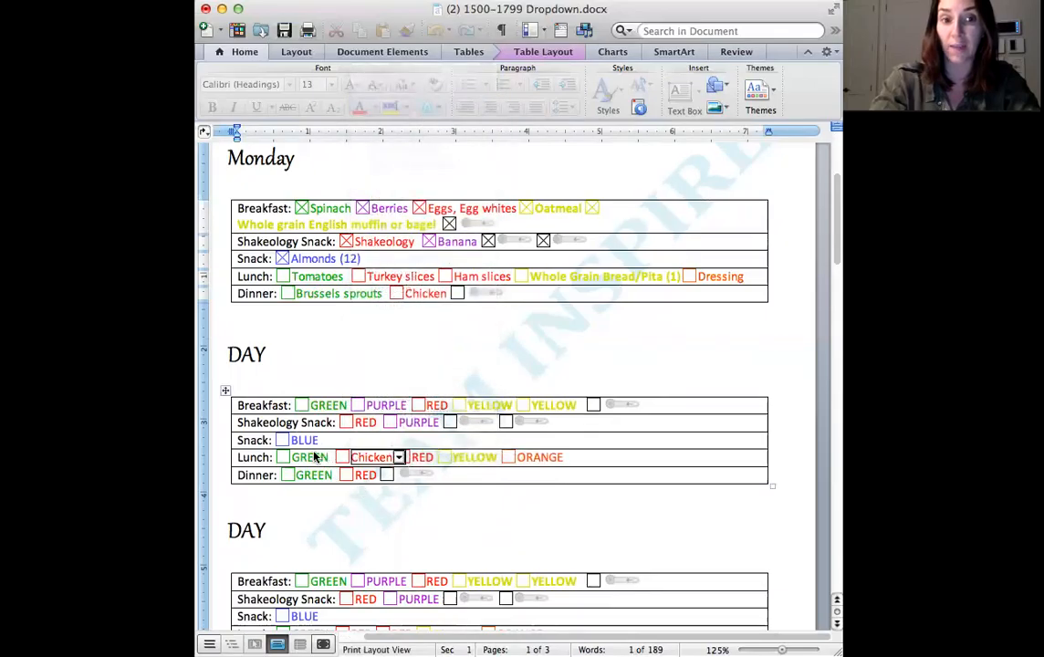
pyautogui.click(383, 457)
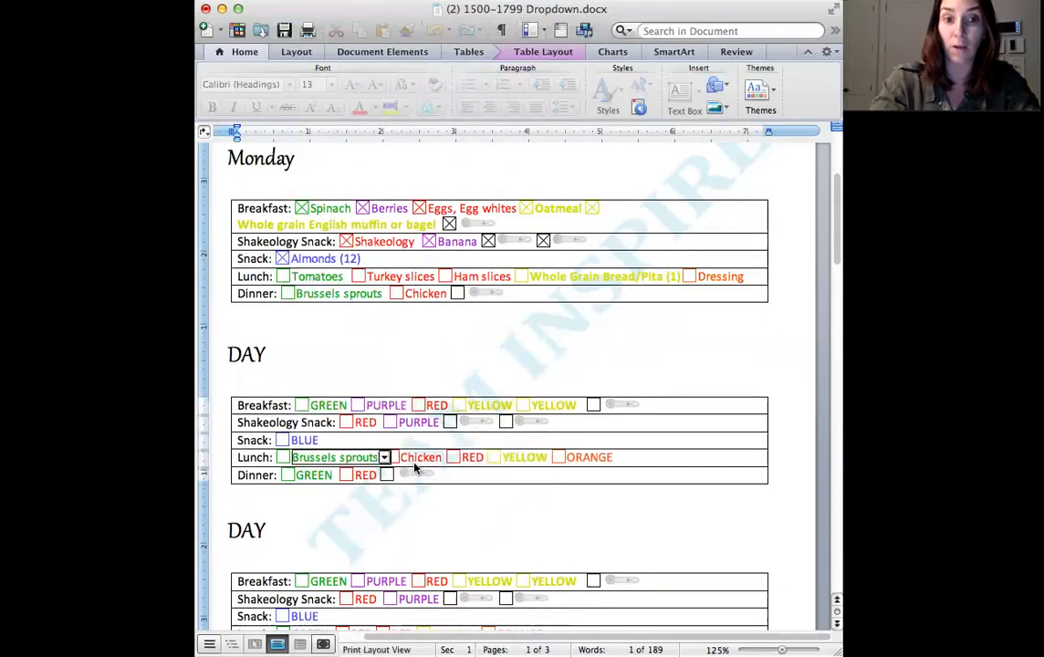
pyautogui.click(383, 458)
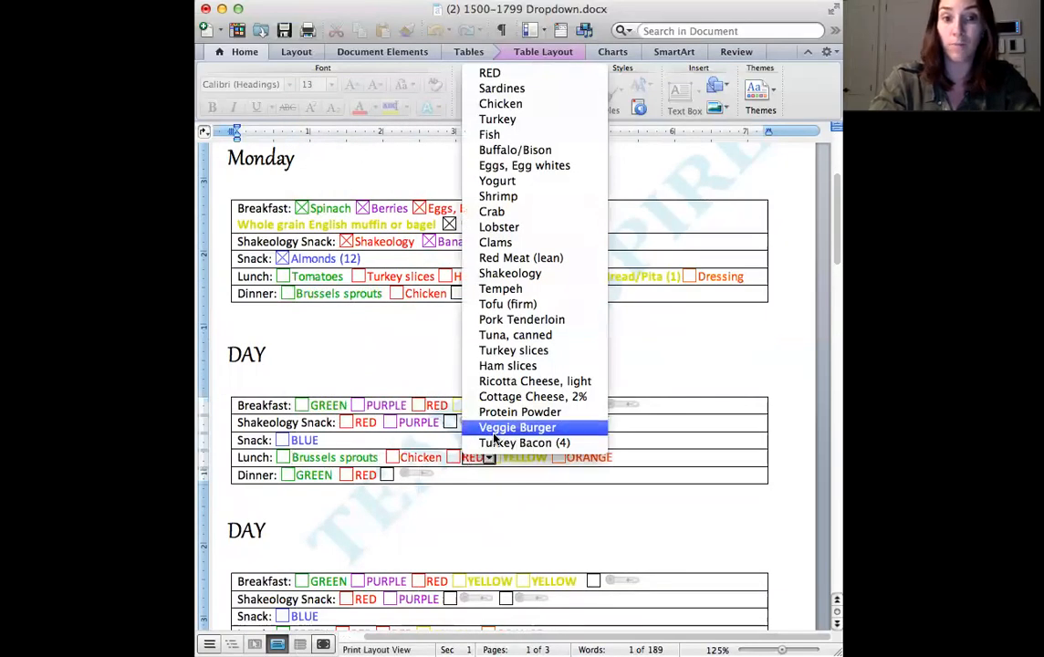
pyautogui.moveTo(519, 411)
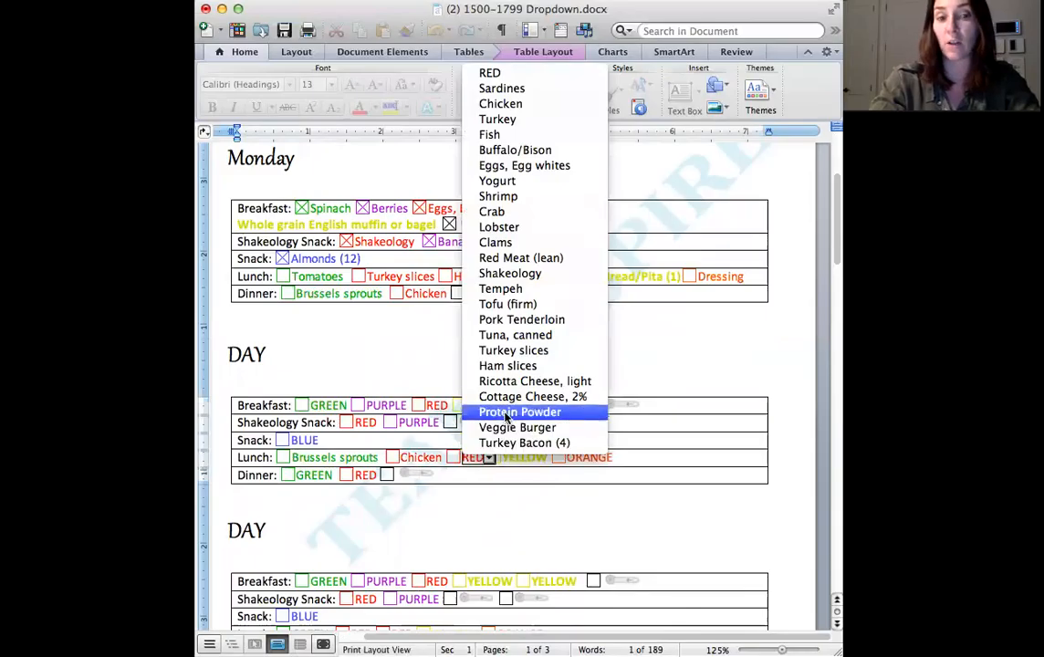
pyautogui.moveTo(534, 382)
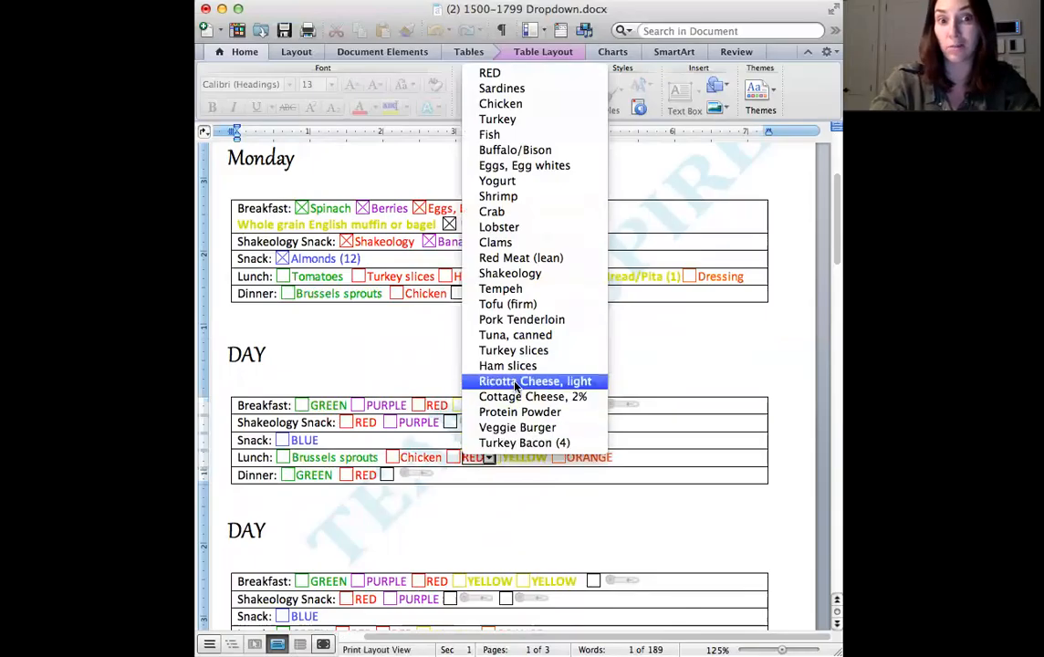
pyautogui.click(507, 365)
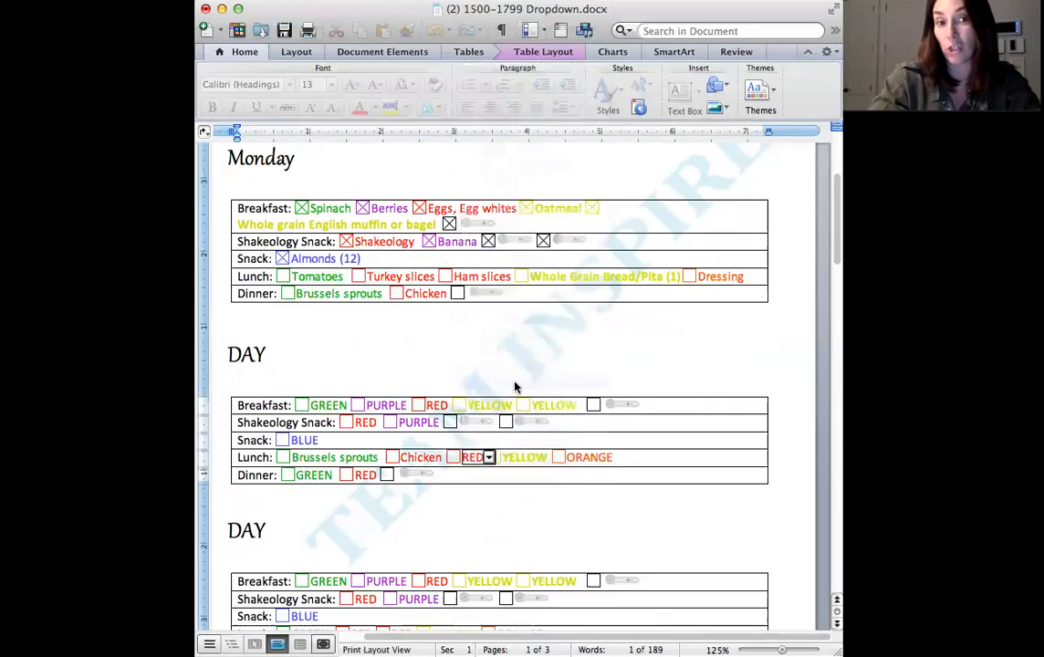
pyautogui.click(488, 457)
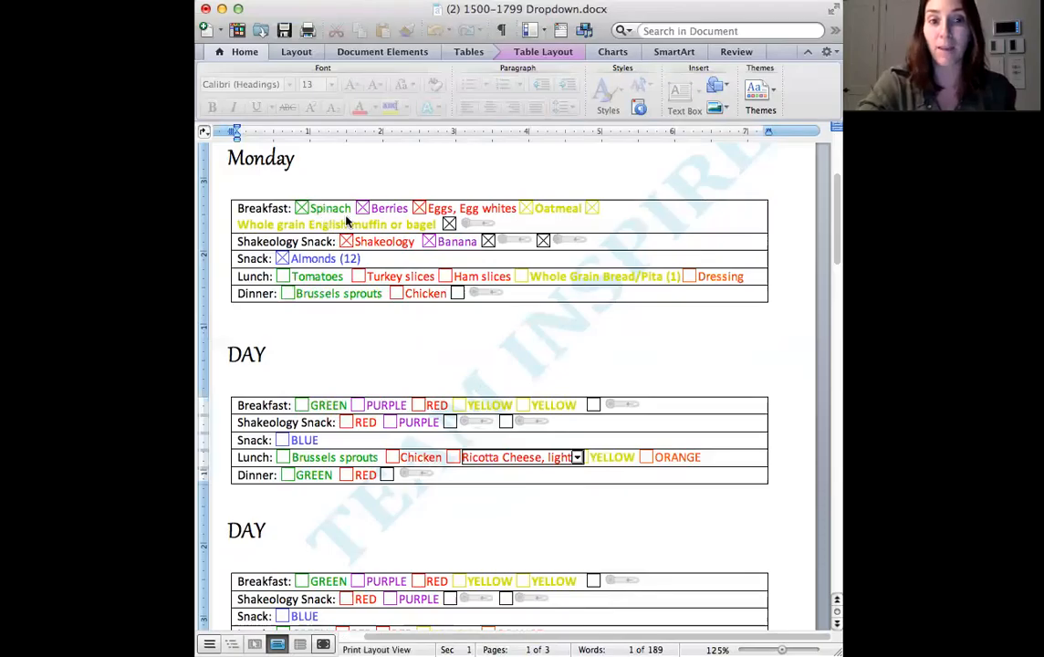
pyautogui.moveTo(491, 219)
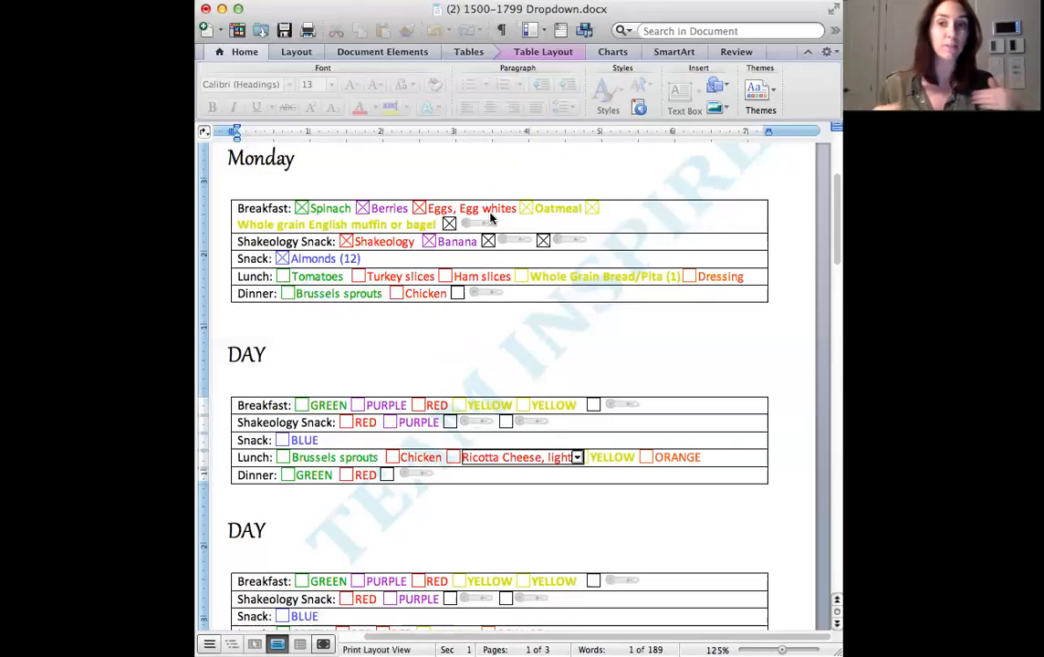
pyautogui.moveTo(297, 177)
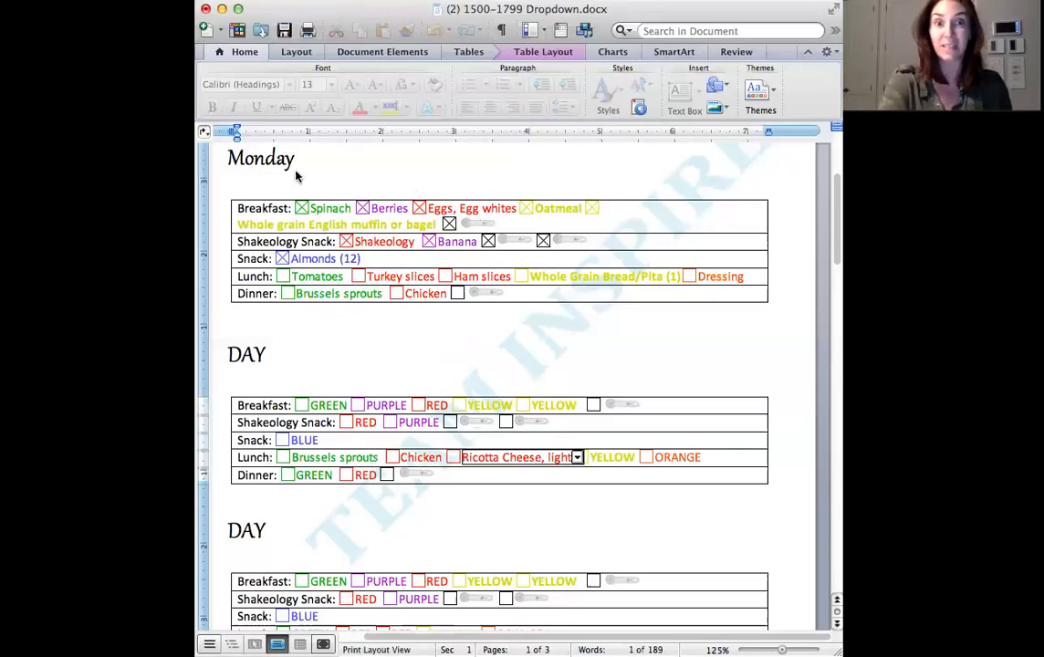